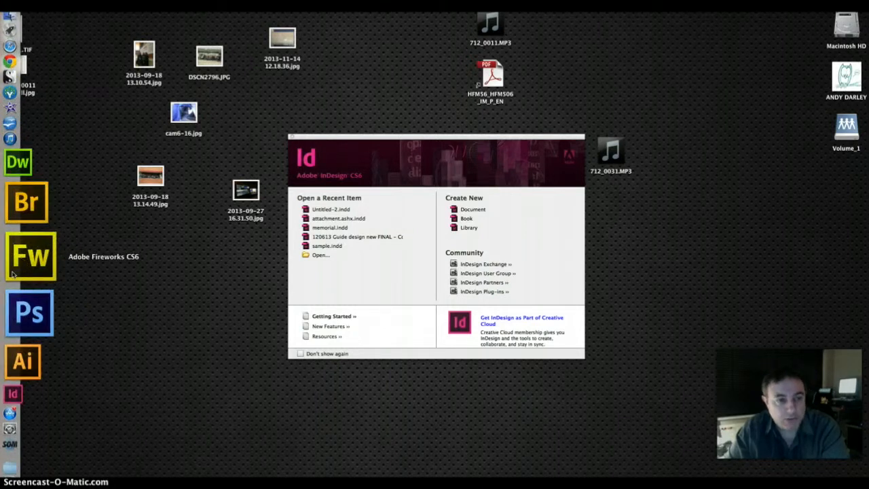
{"action": "mouse_move", "coordinate": [30, 281]}
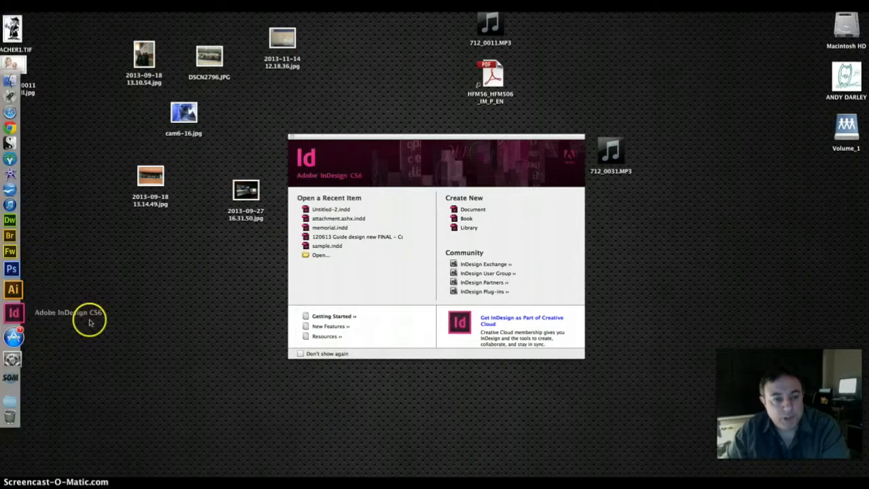
{"action": "mouse_move", "coordinate": [125, 320]}
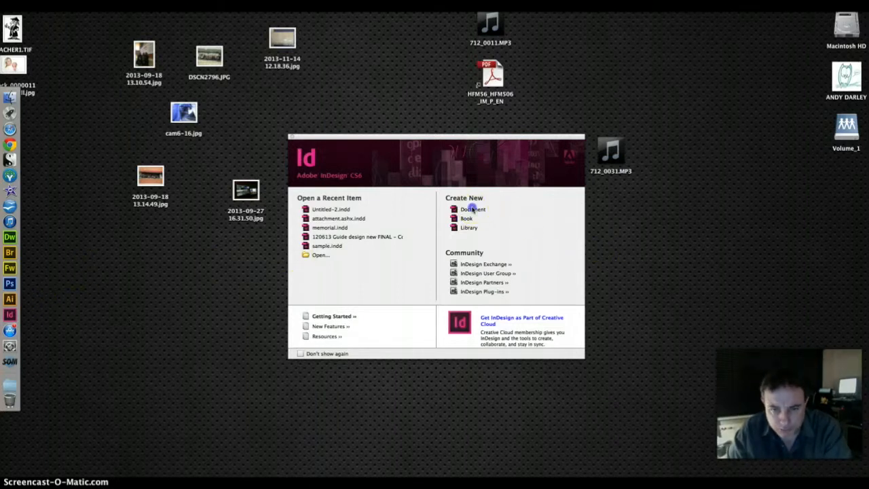
Start a new document and choose the A4 page size (210 × 297 mm).
{"action": "left_click", "coordinate": [473, 209]}
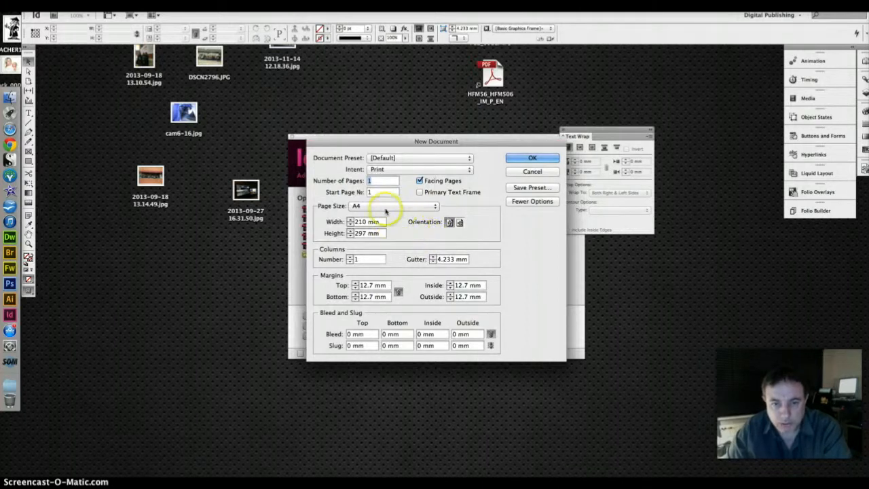
{"action": "left_click", "coordinate": [393, 206]}
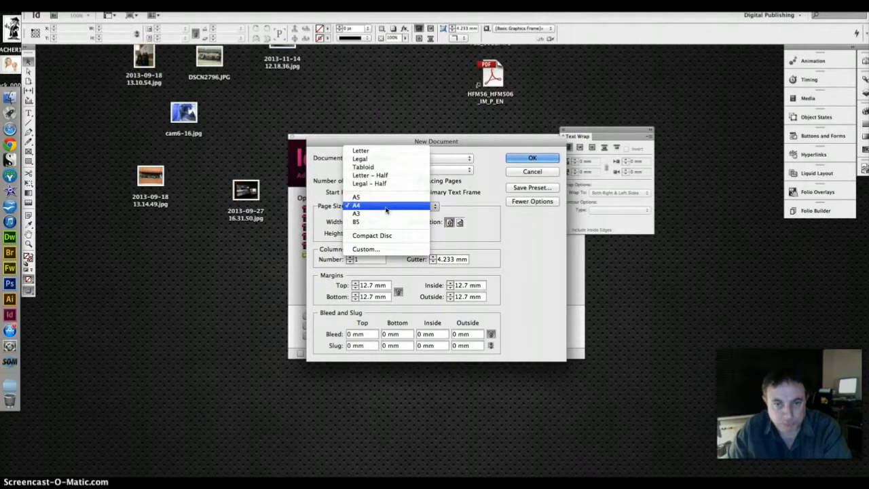
{"action": "mouse_move", "coordinate": [369, 175]}
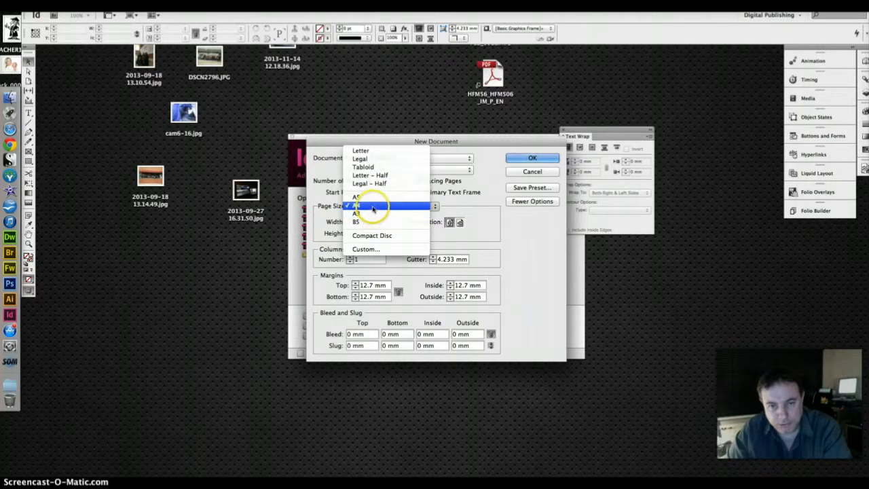
{"action": "left_click", "coordinate": [356, 206]}
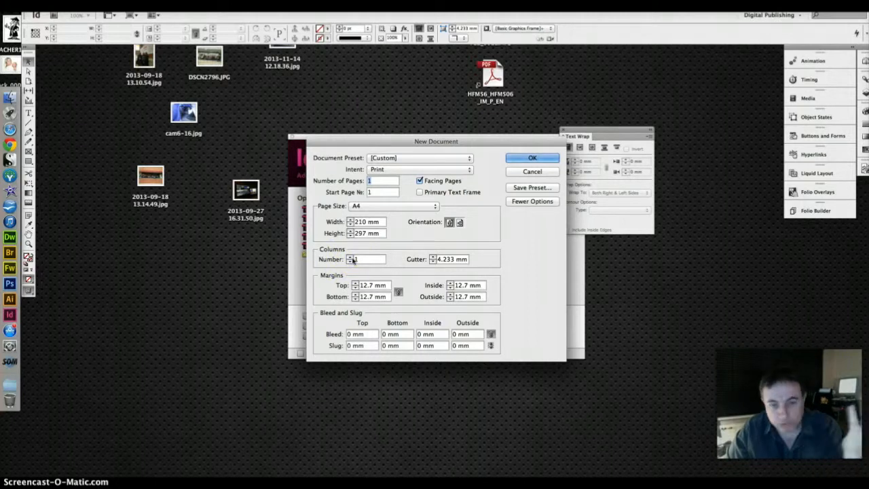
Enter 3 columns, margin values and a 3 mm bleed in the New Document settings.
{"action": "left_click", "coordinate": [367, 259]}
{"action": "type", "text": "3"}
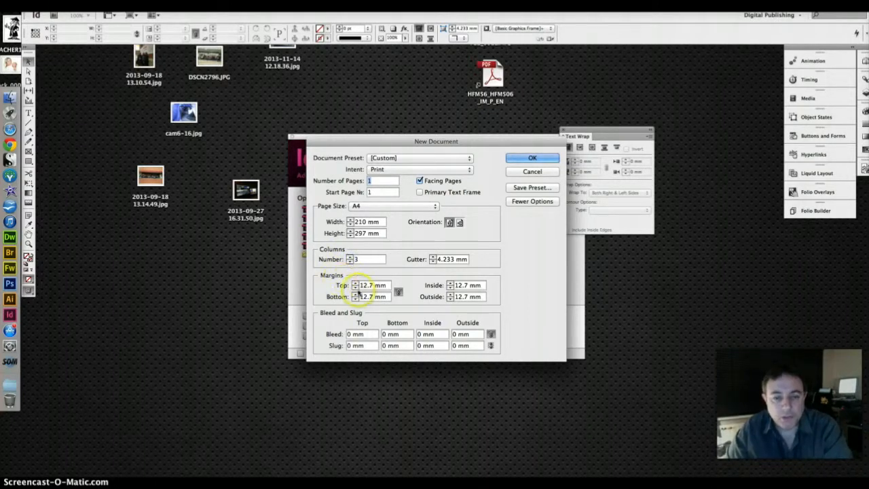
{"action": "type", "text": "10 mm"}
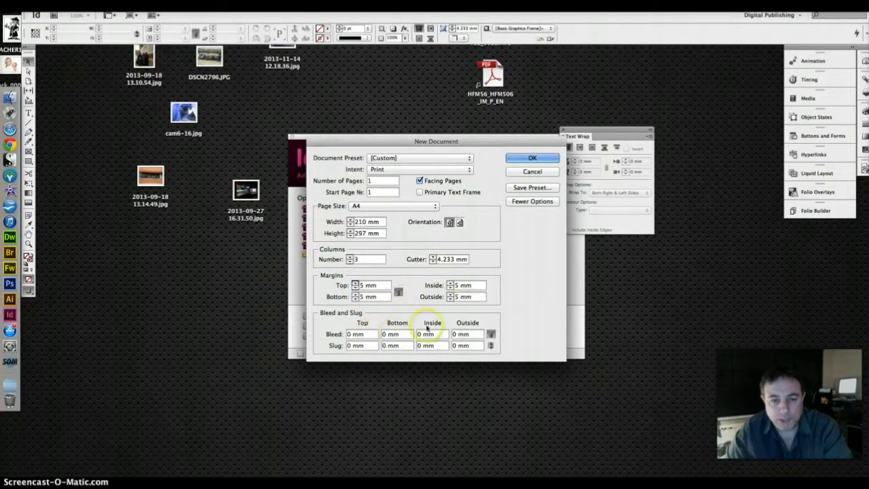
{"action": "left_click", "coordinate": [532, 201]}
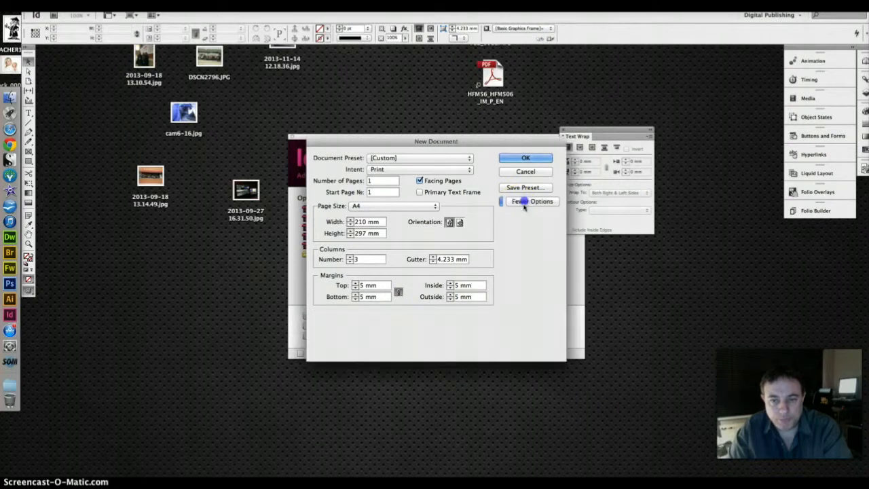
{"action": "left_click", "coordinate": [532, 201]}
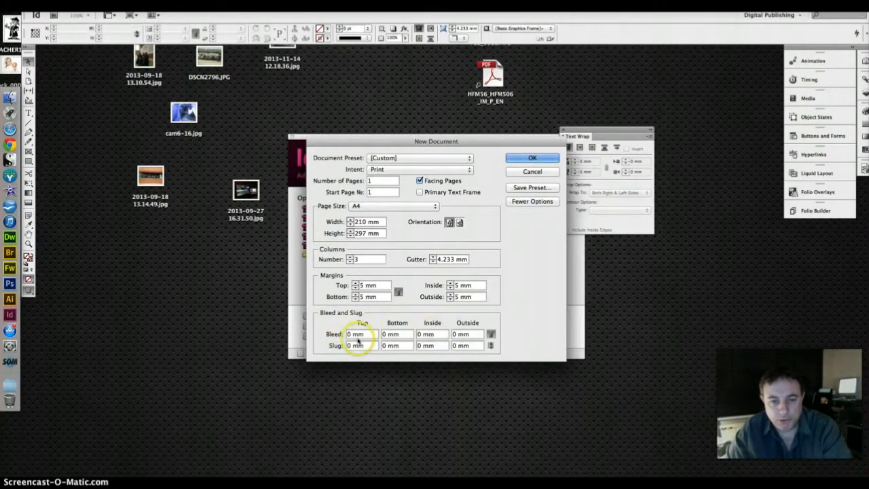
{"action": "left_click", "coordinate": [356, 334]}
{"action": "type", "text": "3"}
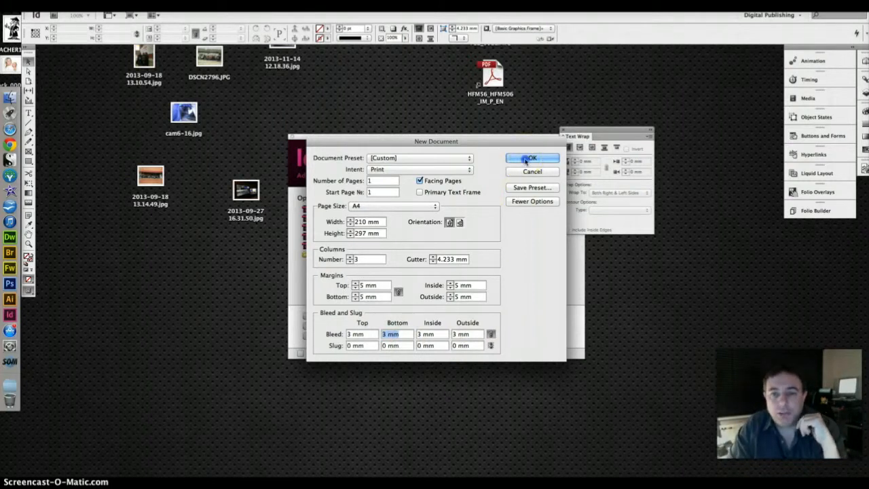
Create the untitled A4 document showing its three-column layout.
{"action": "left_click", "coordinate": [532, 157]}
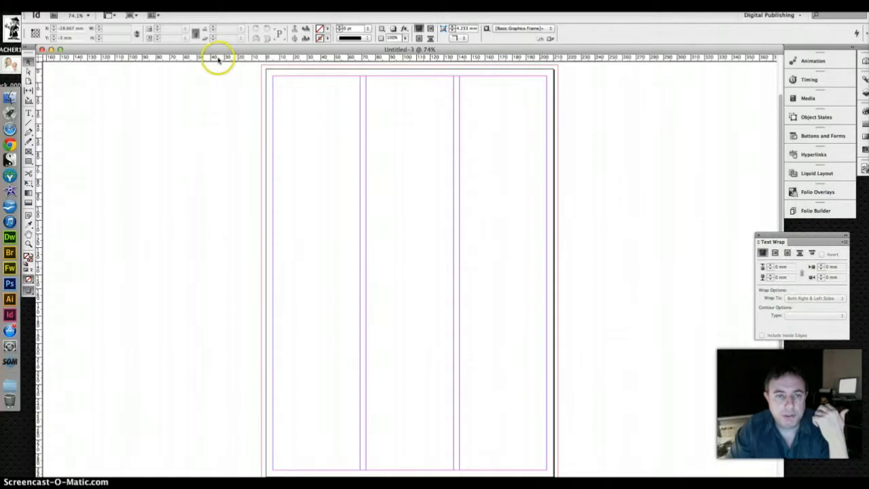
{"action": "left_click_drag", "start_coordinate": [217, 57], "coordinate": [217, 154]}
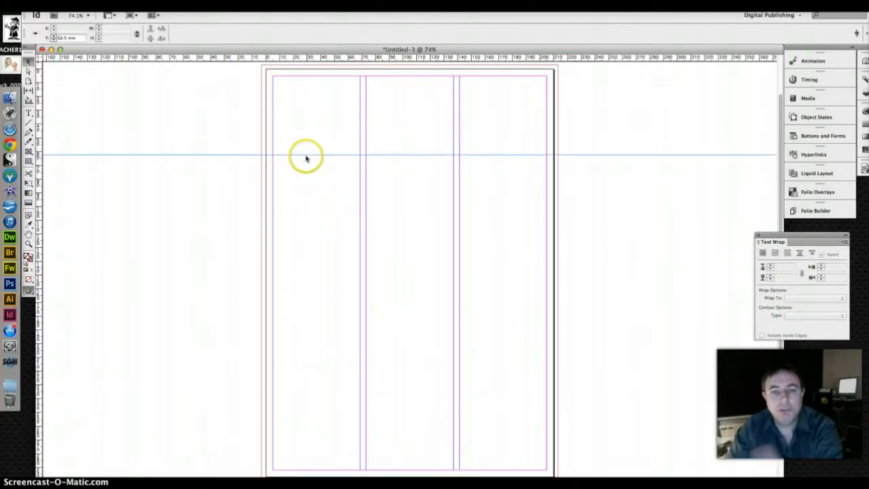
{"action": "mouse_move", "coordinate": [243, 156]}
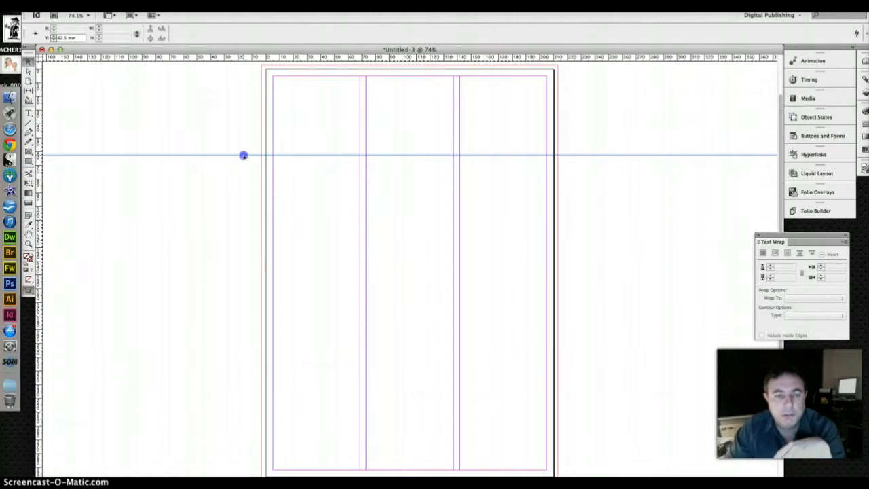
{"action": "left_click_drag", "start_coordinate": [243, 154], "coordinate": [243, 136]}
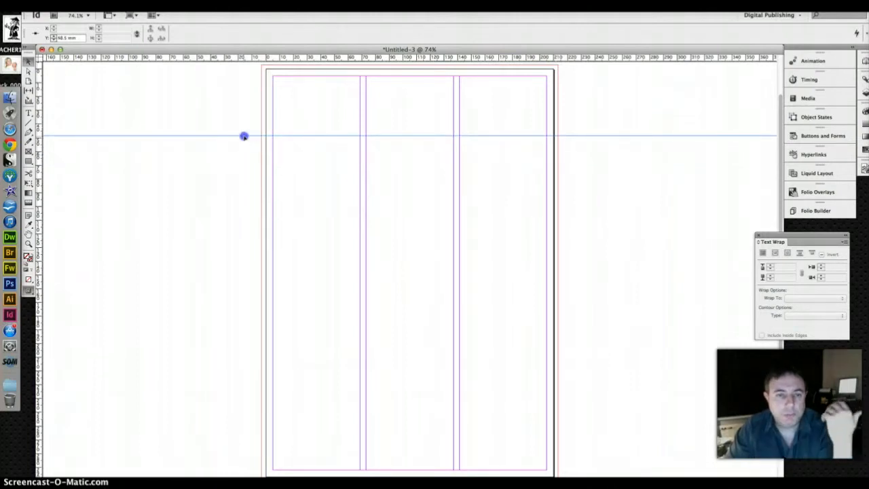
{"action": "left_click_drag", "start_coordinate": [244, 136], "coordinate": [244, 165]}
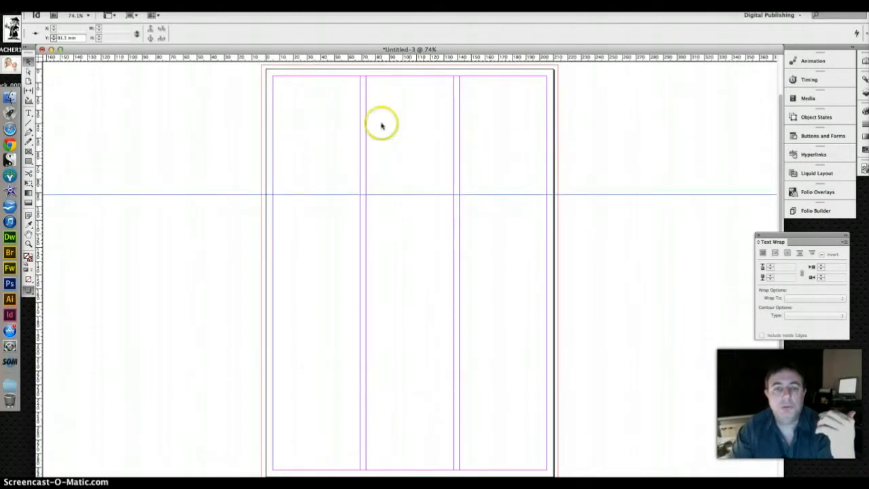
{"action": "mouse_move", "coordinate": [306, 306]}
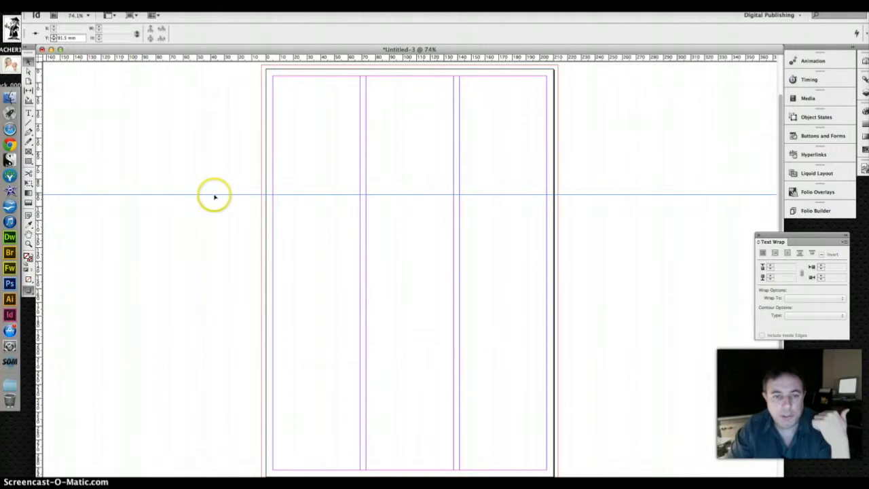
{"action": "left_click_drag", "start_coordinate": [215, 196], "coordinate": [232, 110]}
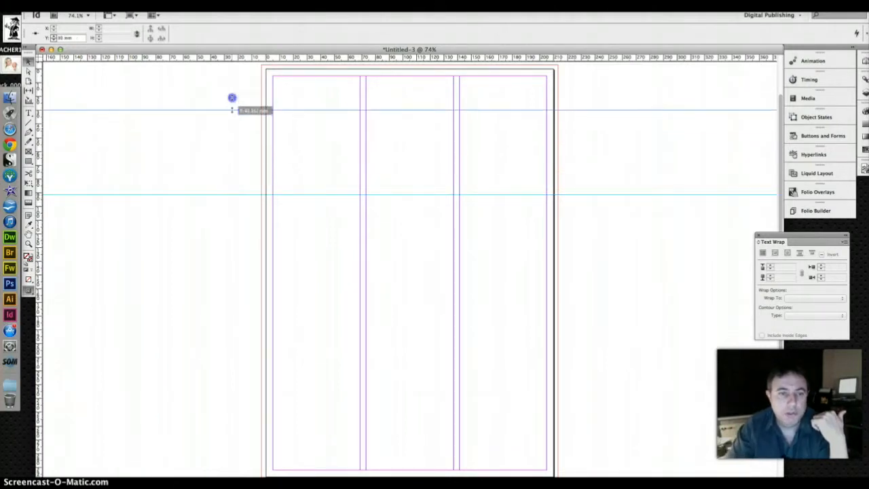
{"action": "left_click_drag", "start_coordinate": [232, 98], "coordinate": [114, 150]}
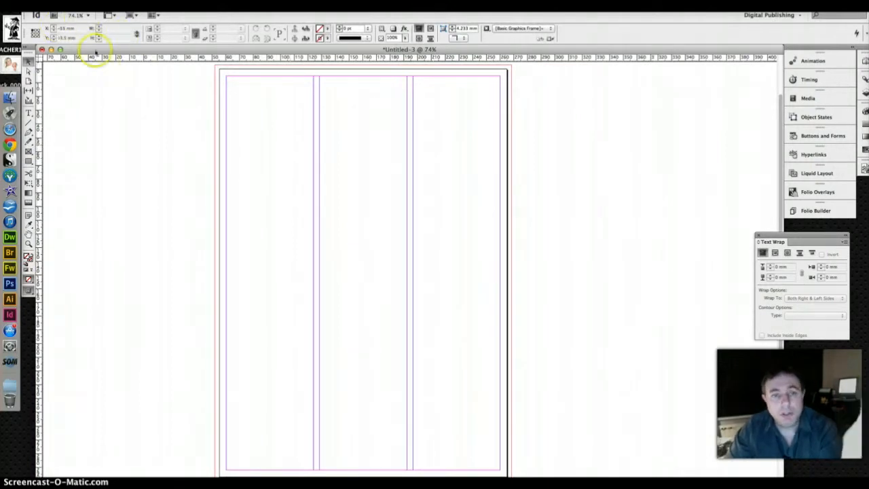
{"action": "left_click", "coordinate": [30, 14]}
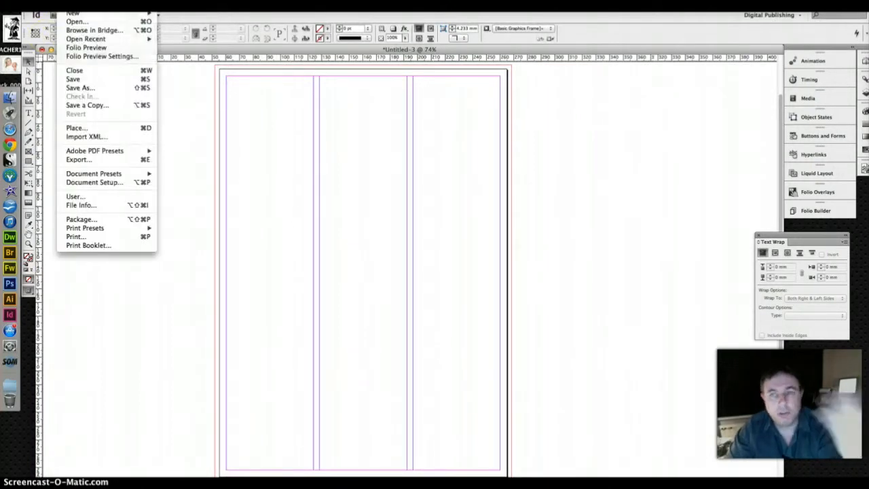
{"action": "mouse_move", "coordinate": [74, 13]}
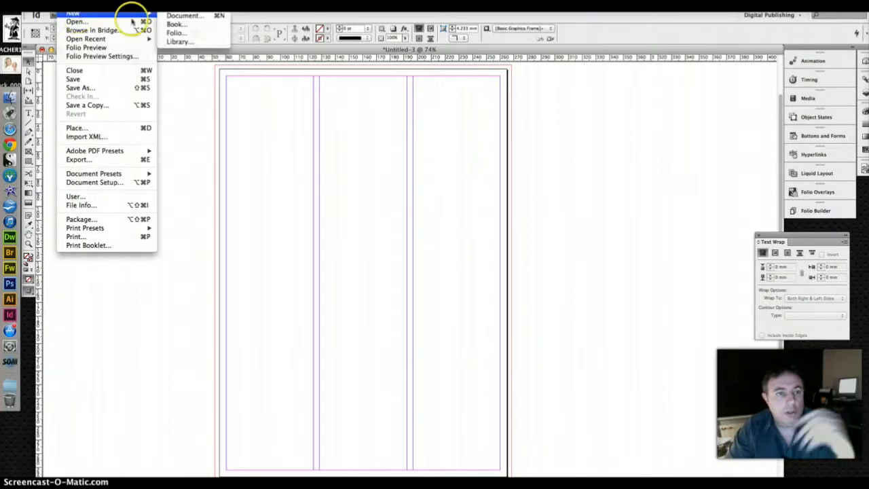
{"action": "mouse_move", "coordinate": [176, 25]}
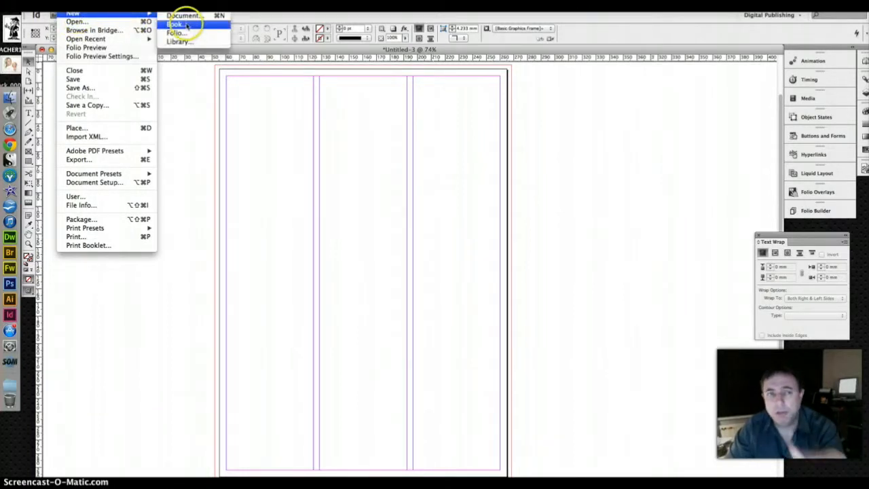
{"action": "mouse_move", "coordinate": [183, 15]}
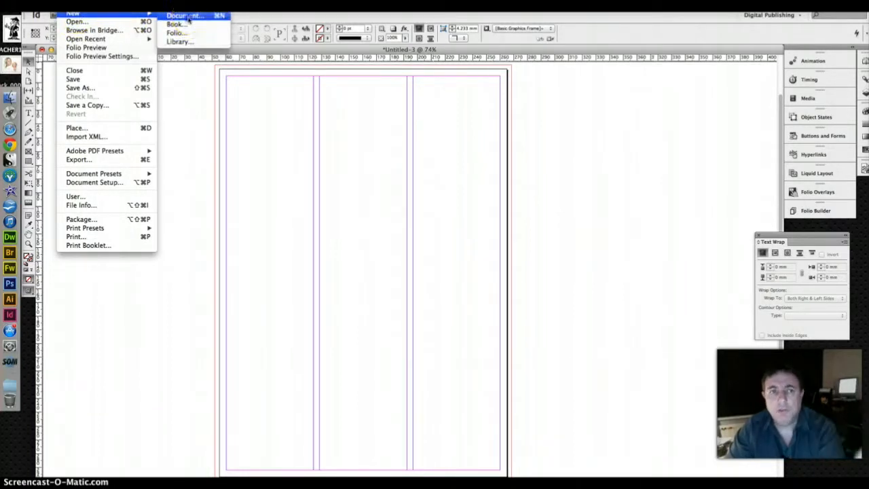
{"action": "left_click", "coordinate": [185, 15]}
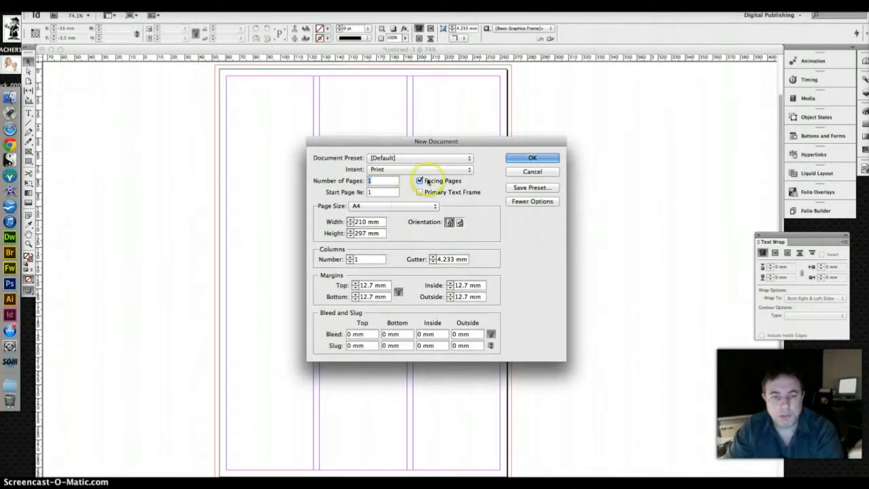
{"action": "left_click", "coordinate": [421, 169]}
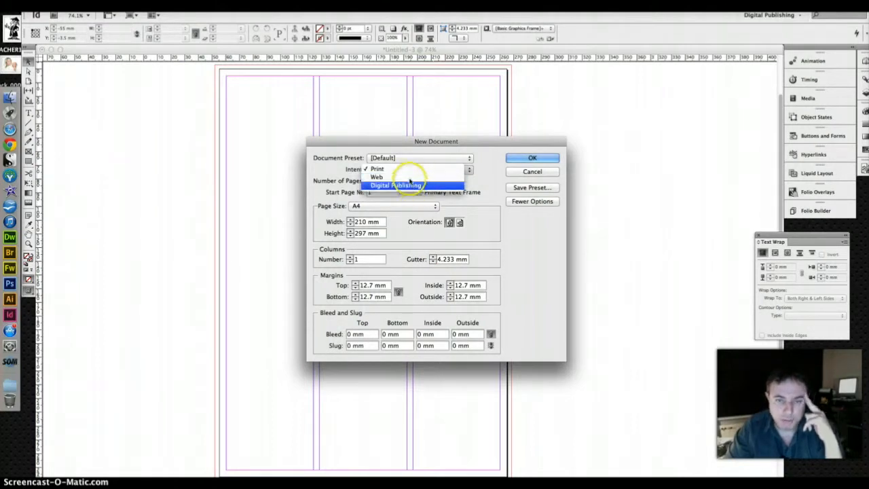
{"action": "left_click", "coordinate": [377, 168]}
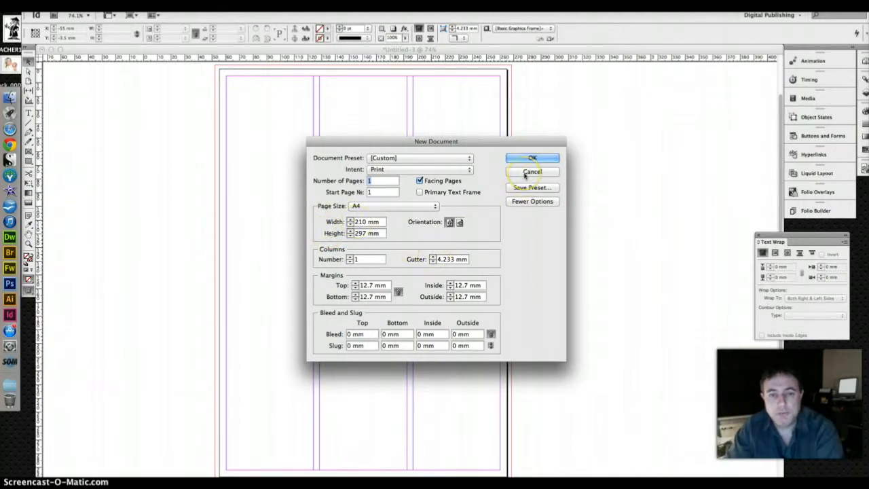
{"action": "left_click", "coordinate": [532, 158]}
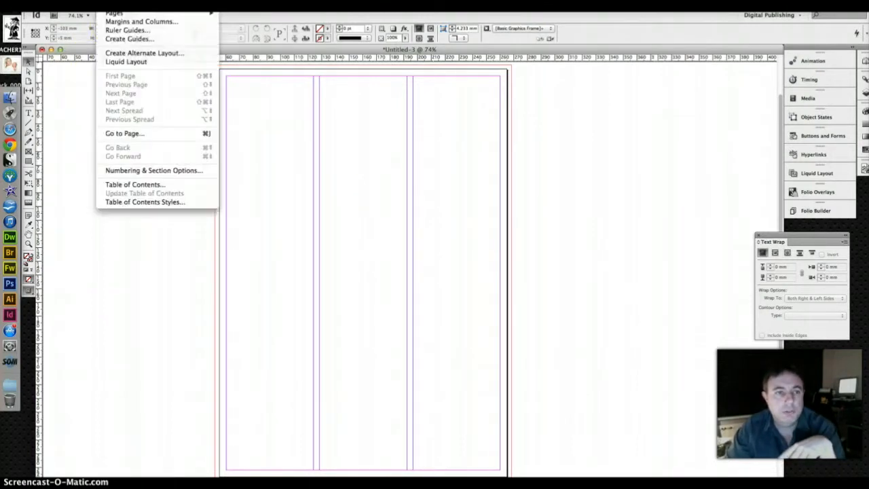
In Margins and Columns, keep 3 columns and set the gutter to 5 mm.
{"action": "left_click", "coordinate": [141, 22]}
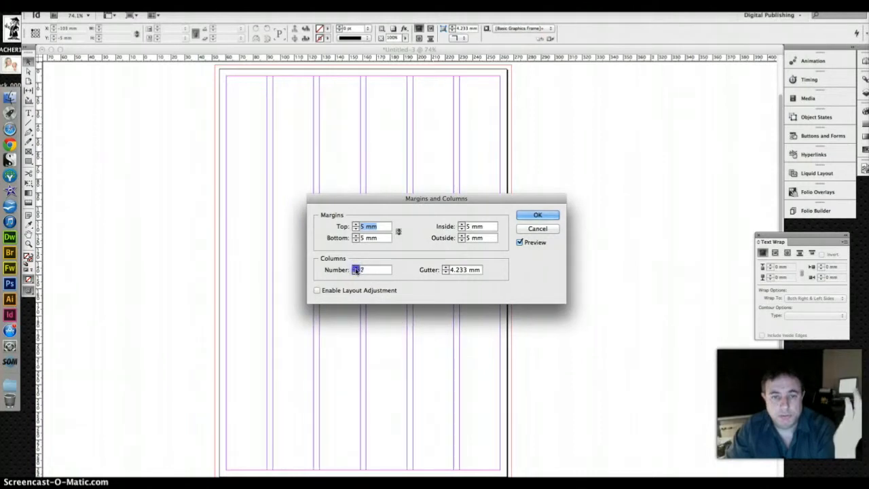
{"action": "left_click", "coordinate": [356, 266]}
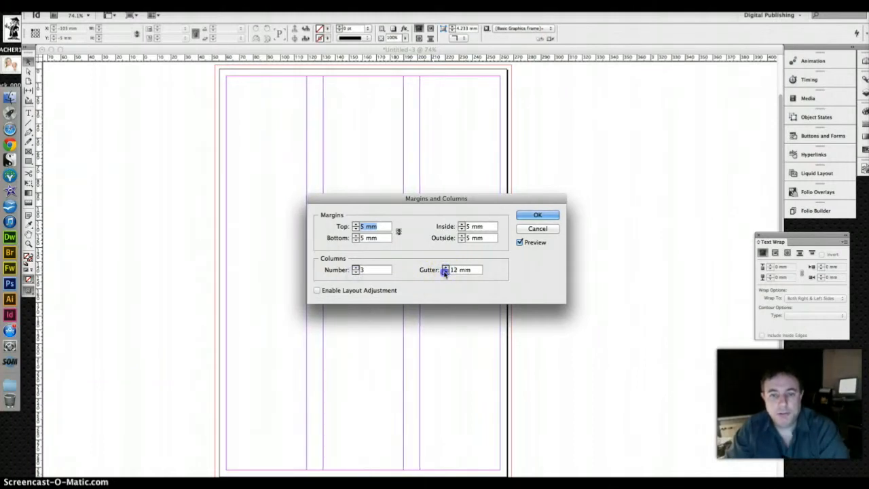
{"action": "type", "text": "5 mm"}
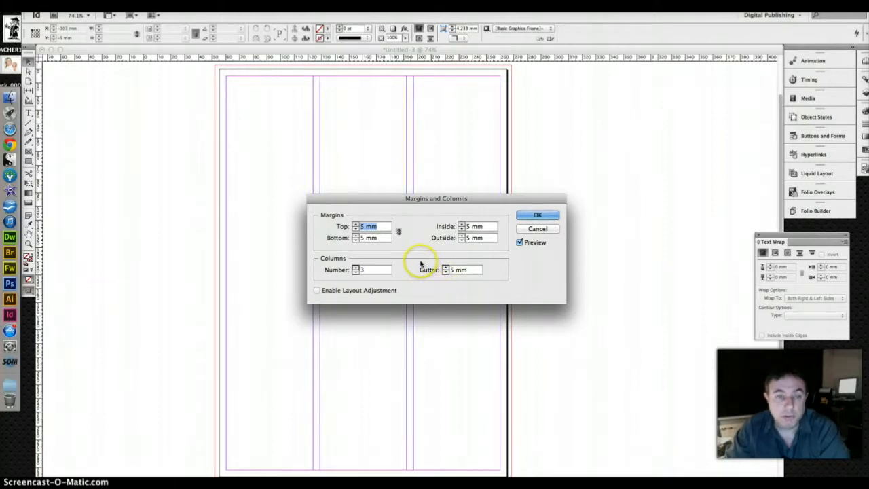
{"action": "mouse_move", "coordinate": [448, 179]}
{"action": "type", "text": "7"}
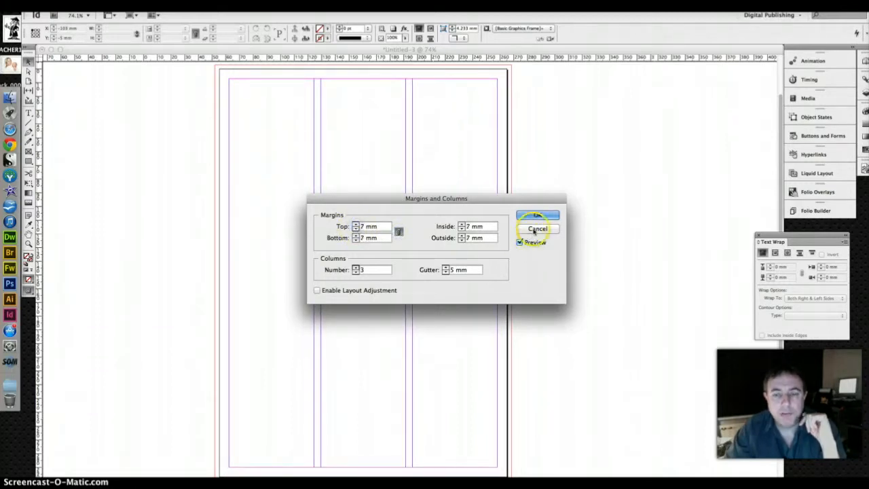
{"action": "left_click", "coordinate": [538, 216]}
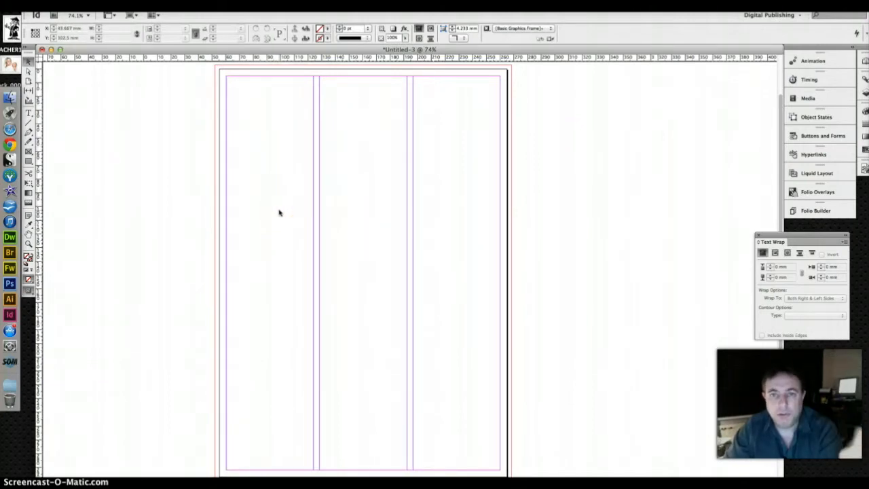
{"action": "left_click", "coordinate": [283, 211]}
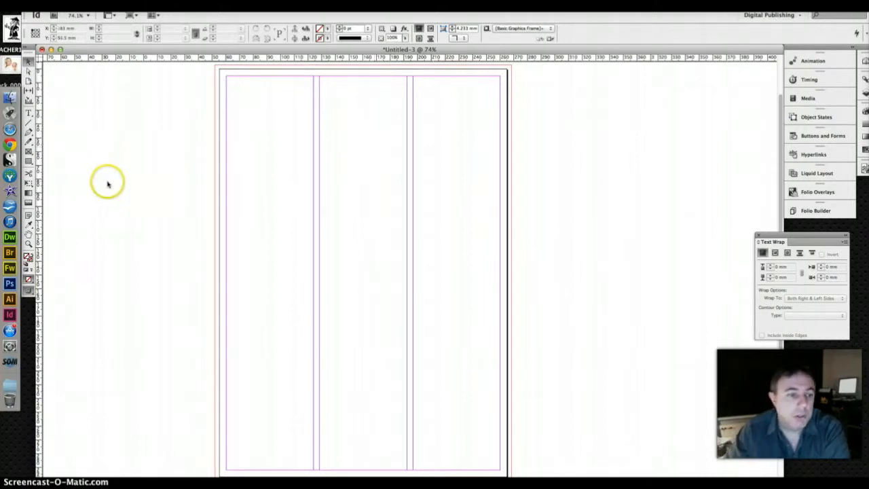
{"action": "mouse_move", "coordinate": [28, 151]}
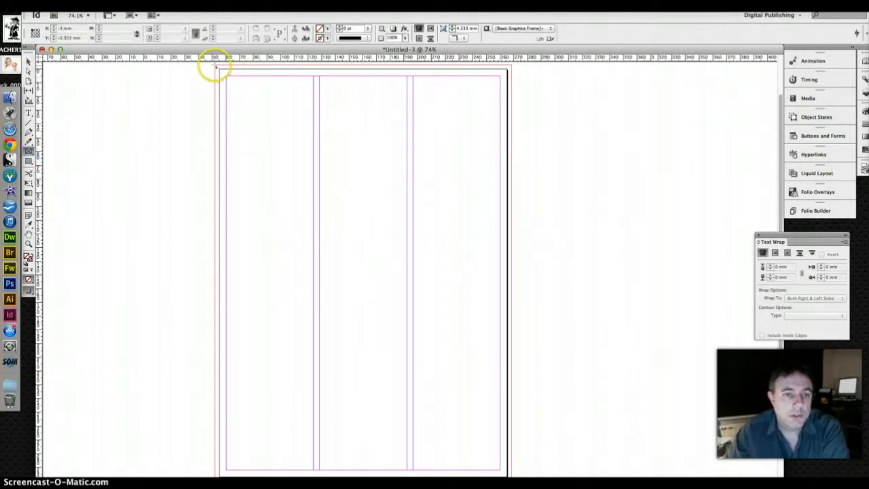
Draw an empty rectangle frame from the top-left to the bottom-right bleed corner.
{"action": "left_click_drag", "start_coordinate": [216, 65], "coordinate": [494, 453]}
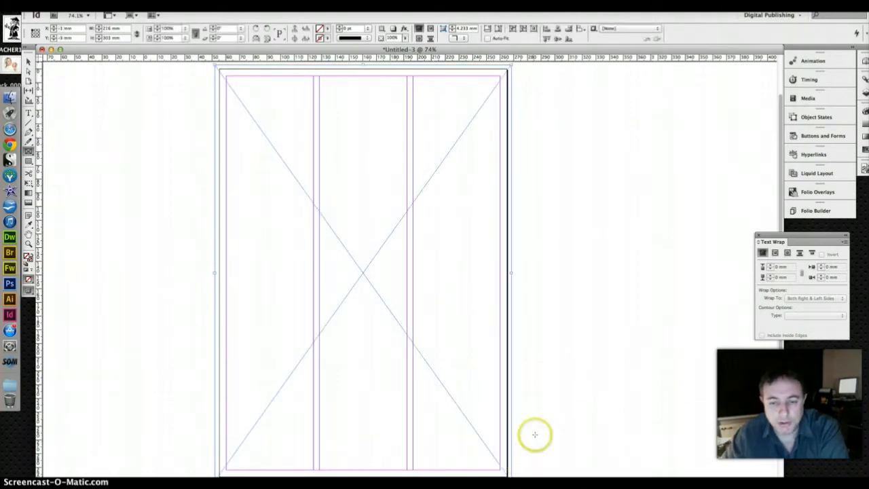
{"action": "mouse_move", "coordinate": [304, 161]}
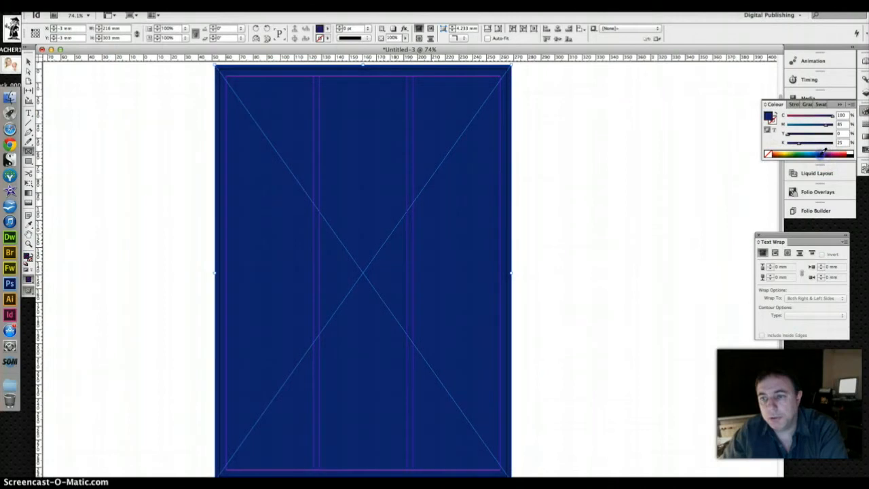
Fill the page-covering frame with blue, then change it to pale yellow.
{"action": "left_click", "coordinate": [808, 152]}
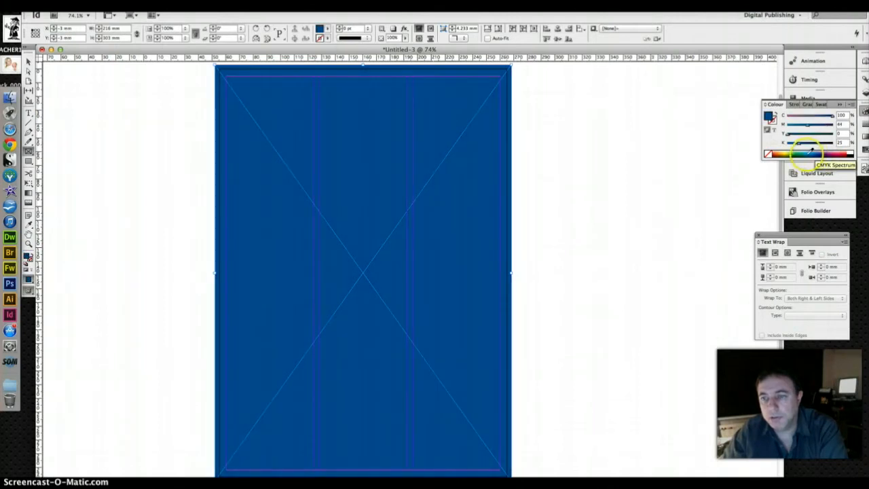
{"action": "left_click", "coordinate": [808, 155]}
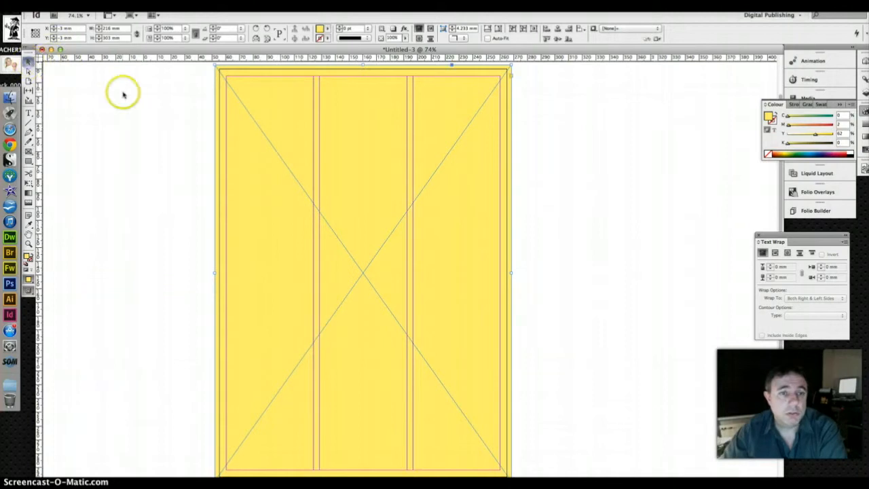
{"action": "mouse_move", "coordinate": [415, 121]}
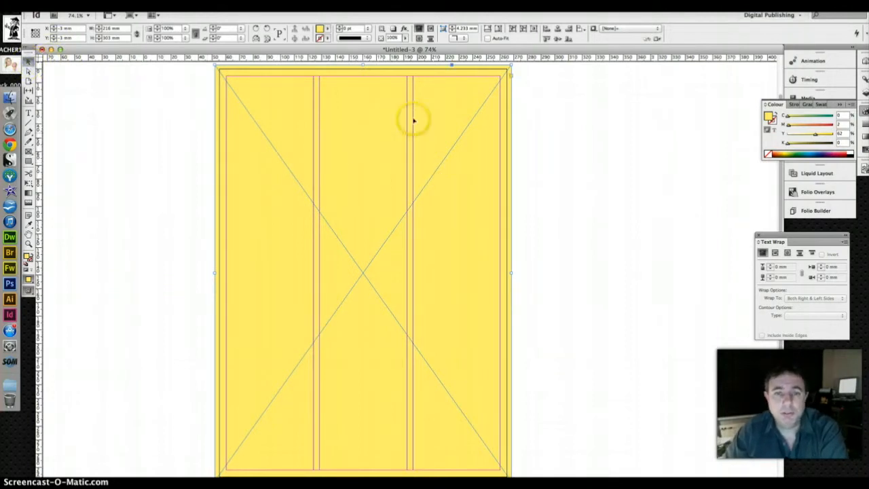
{"action": "mouse_move", "coordinate": [244, 106]}
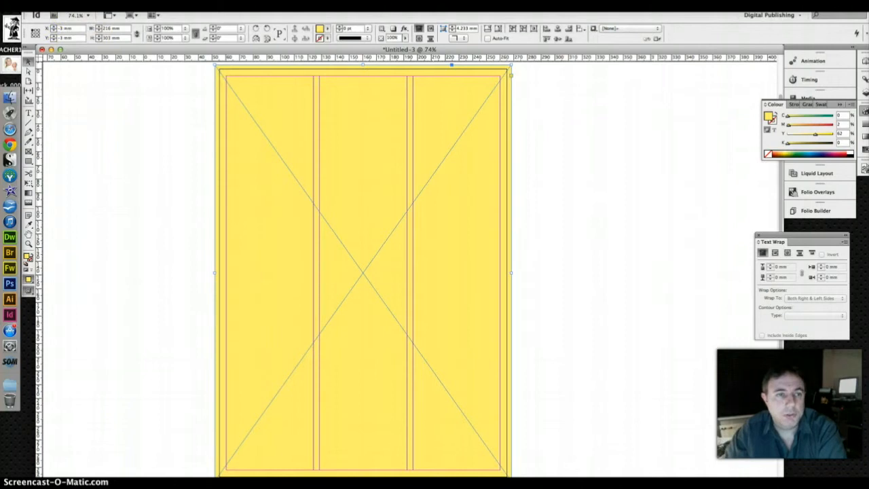
Lock the yellow background frame via its context menu.
{"action": "right_click", "coordinate": [360, 272]}
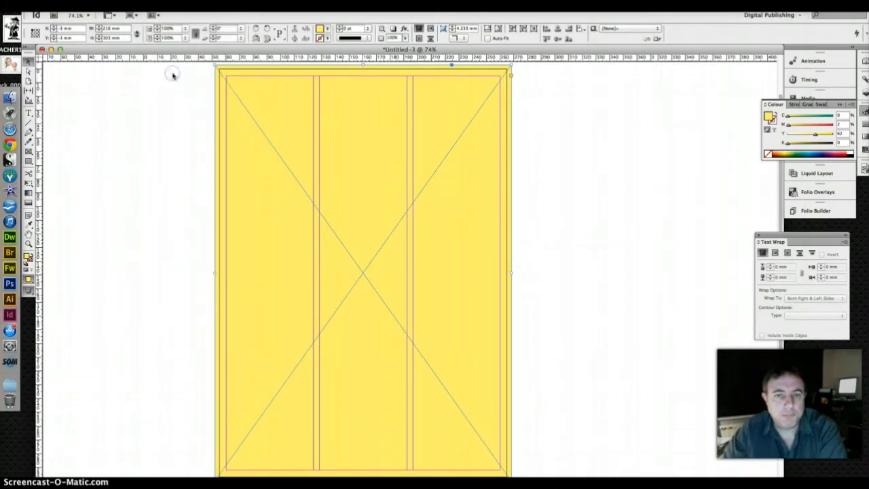
{"action": "left_click", "coordinate": [216, 81]}
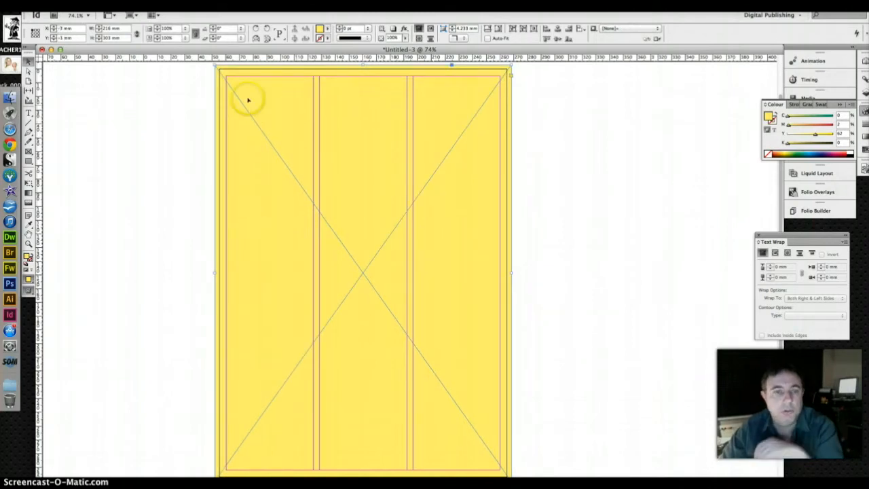
{"action": "right_click", "coordinate": [247, 100]}
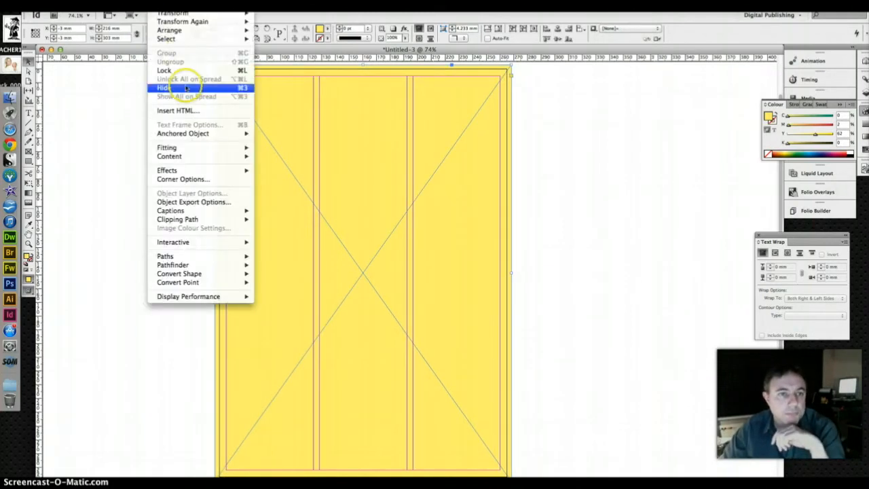
{"action": "left_click", "coordinate": [163, 87]}
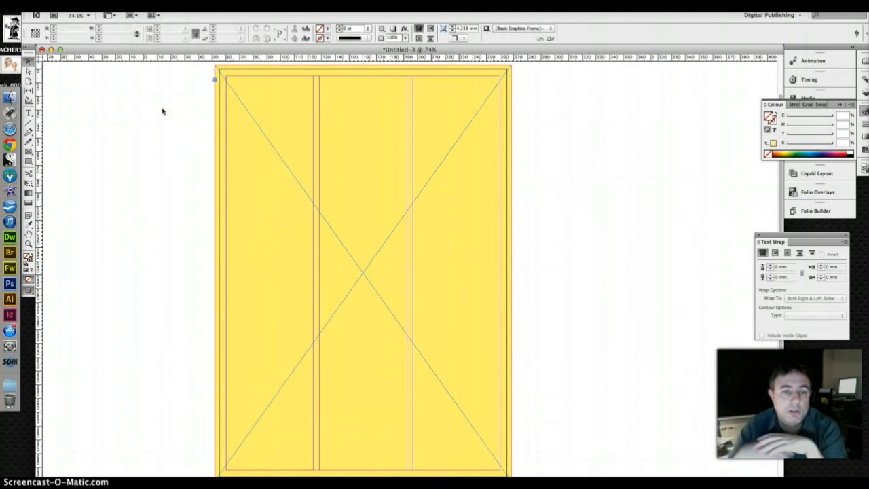